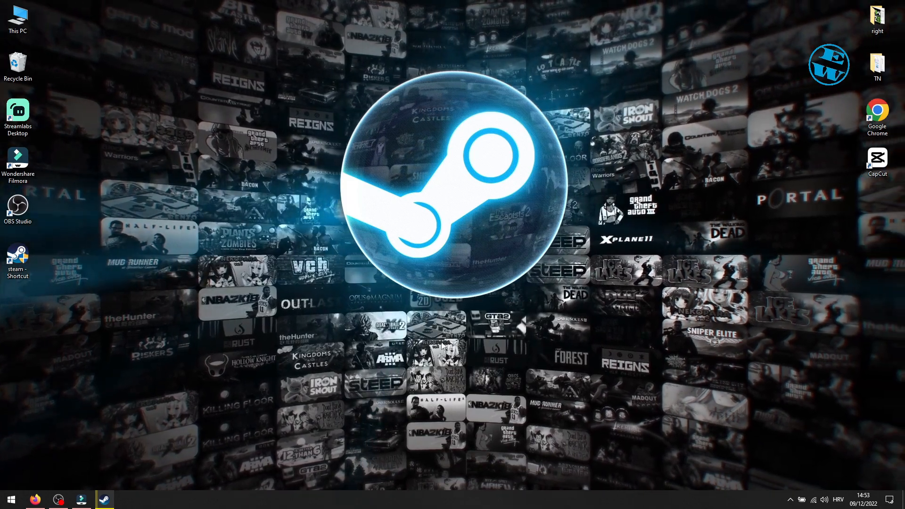
# Bring up Steam and open Settings > Downloads to clear the download cache.
pyautogui.click(105, 499)
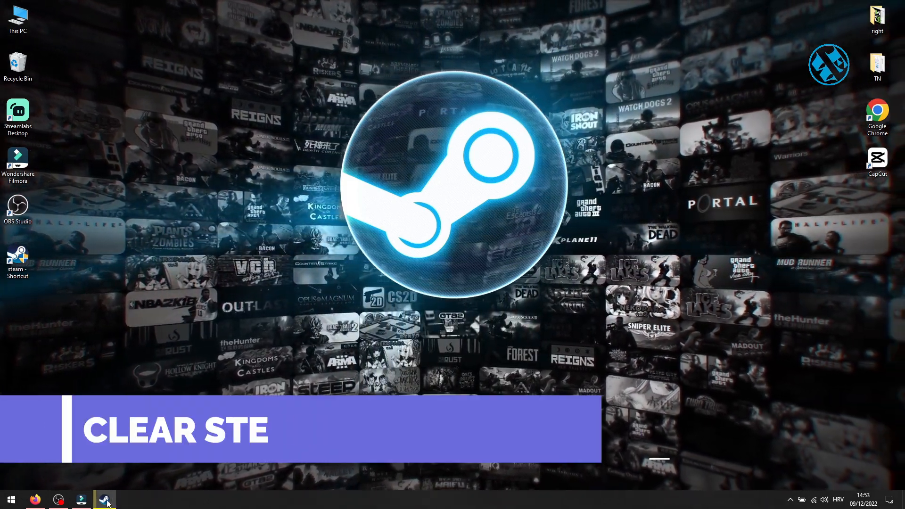
pyautogui.click(105, 499)
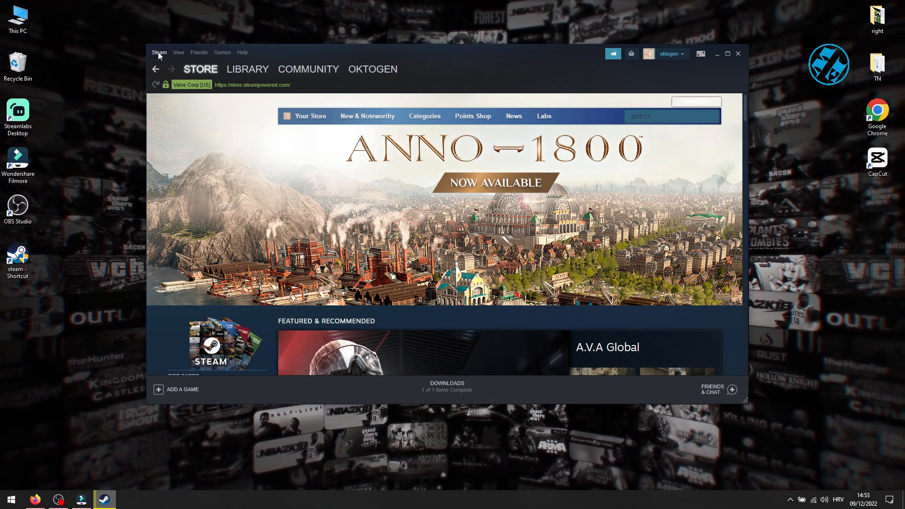
pyautogui.click(159, 51)
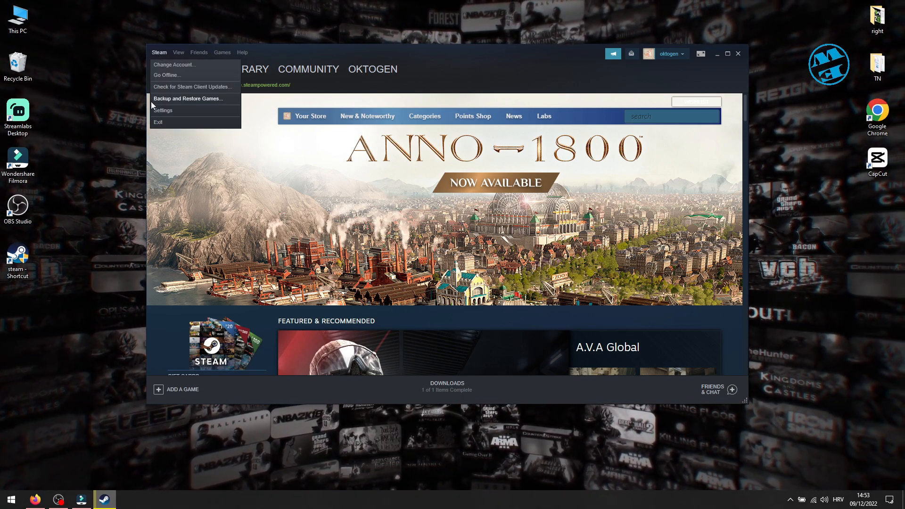
pyautogui.click(162, 111)
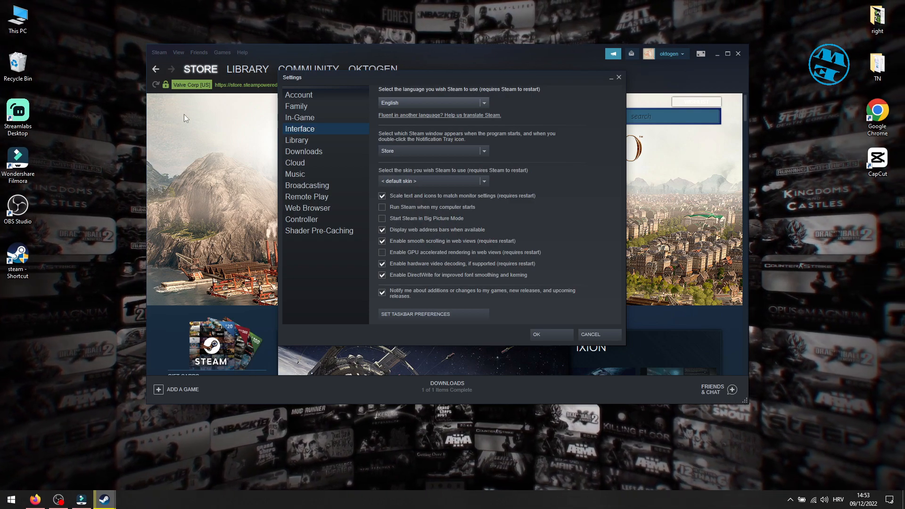
pyautogui.moveTo(397, 214)
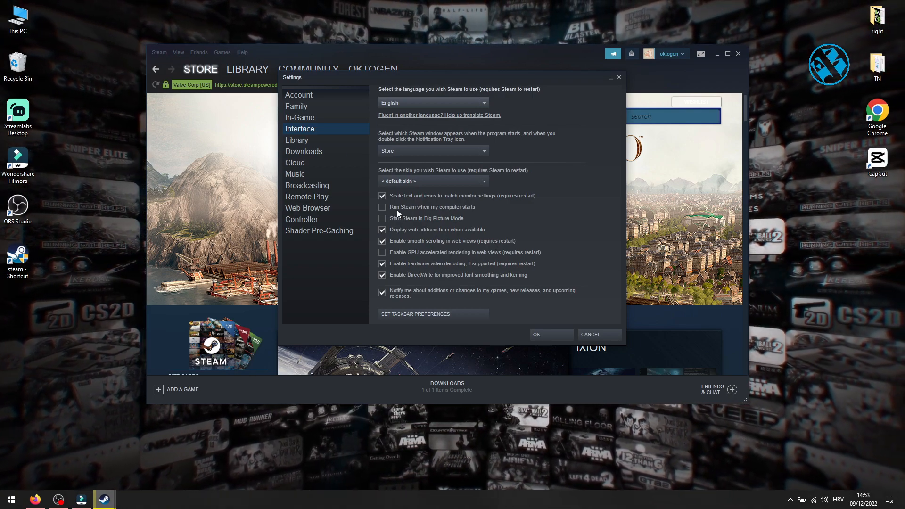
pyautogui.click(304, 152)
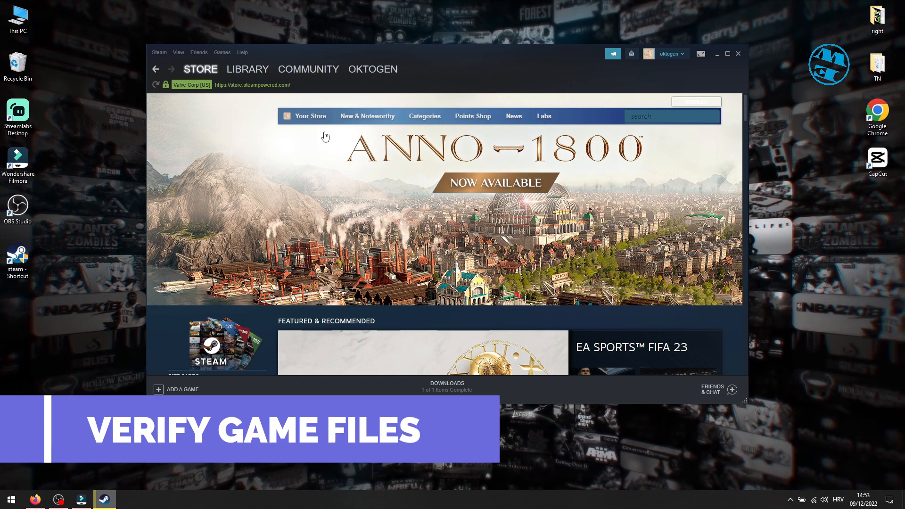
# Open the Local Files section of Warzone 2.0's Properties from the Steam Library.
pyautogui.click(248, 69)
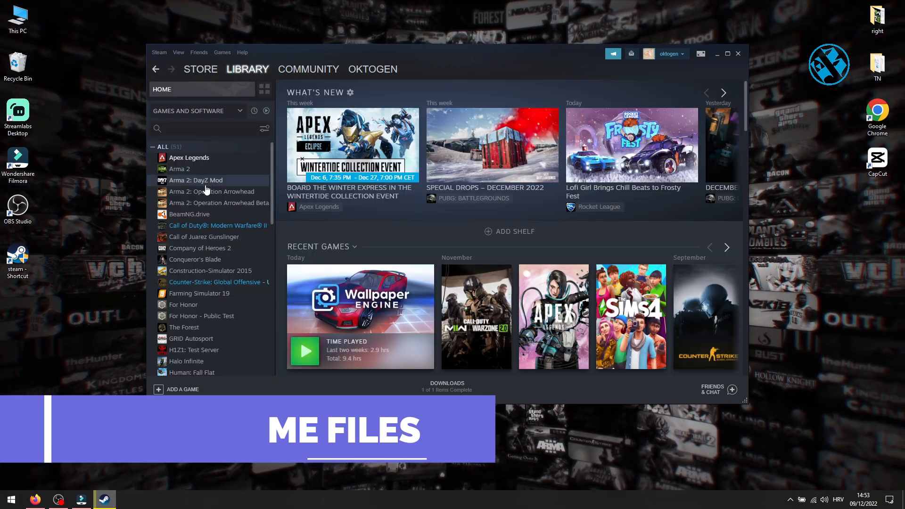
pyautogui.rightClick(214, 226)
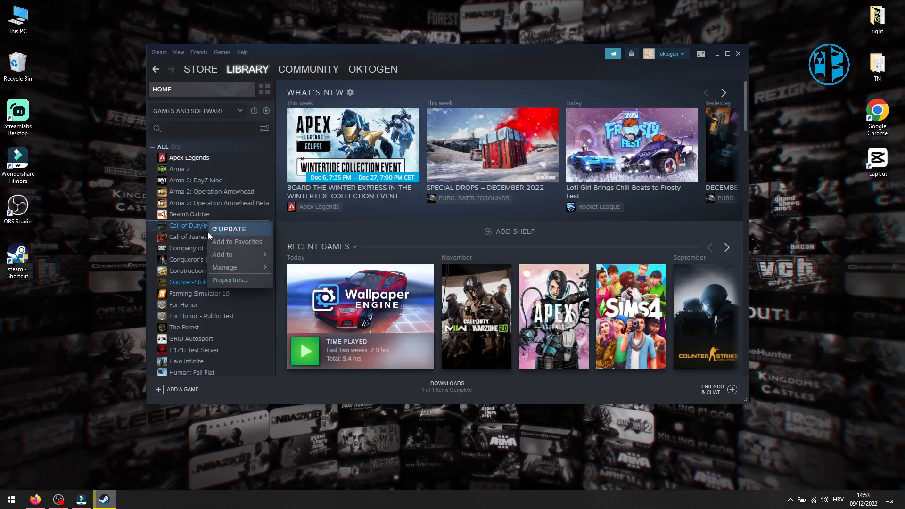
pyautogui.click(229, 280)
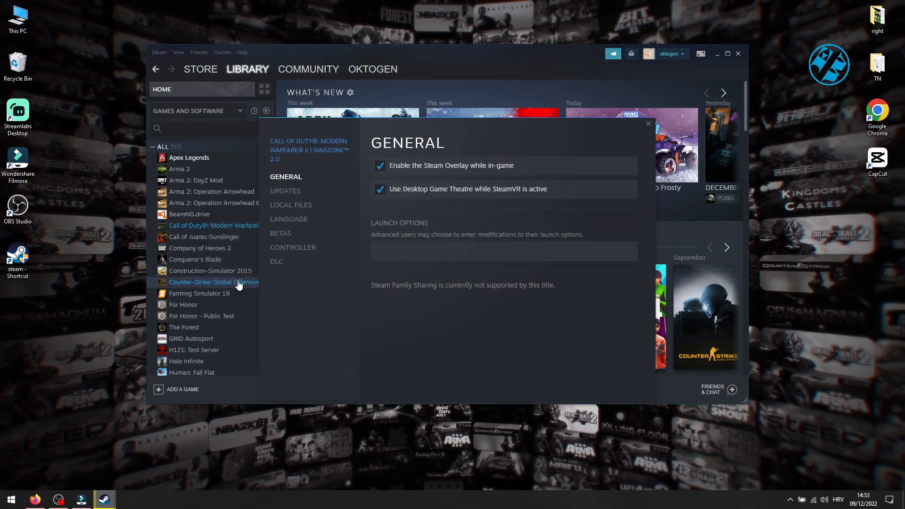
pyautogui.click(291, 205)
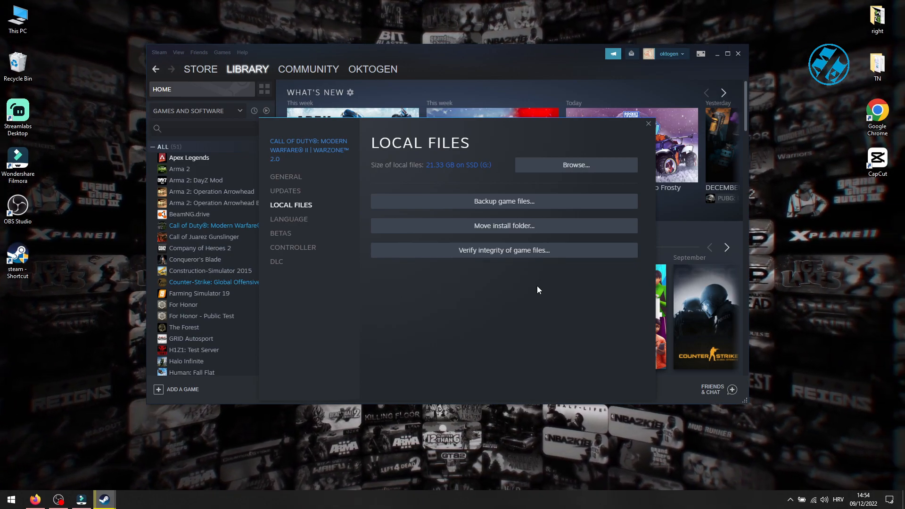
pyautogui.moveTo(515, 284)
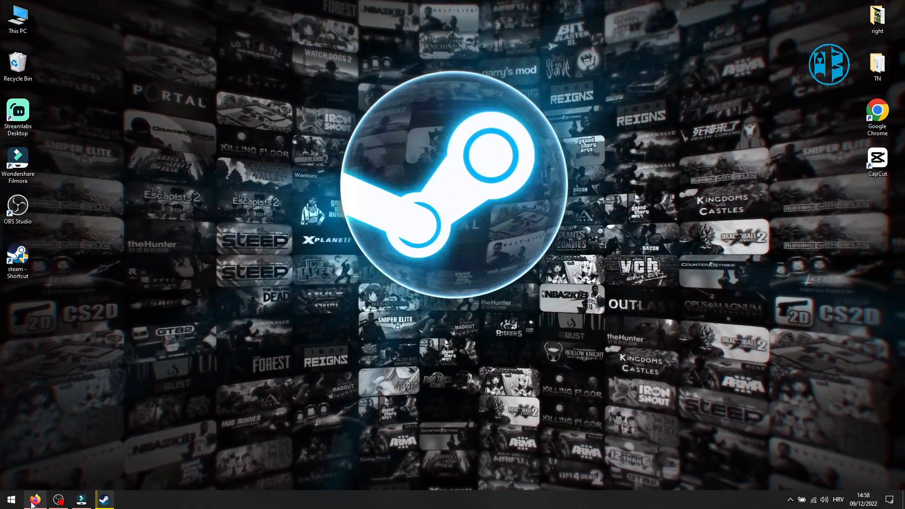
pyautogui.click(35, 500)
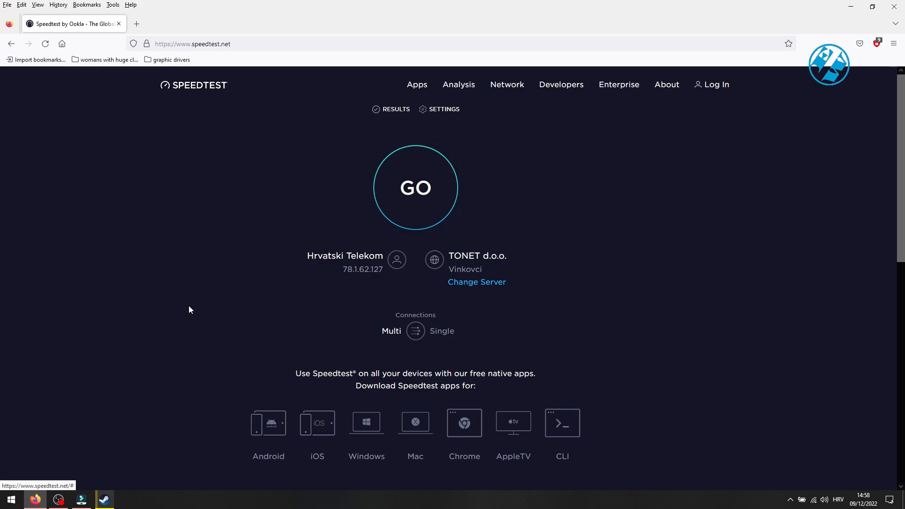
pyautogui.moveTo(214, 90)
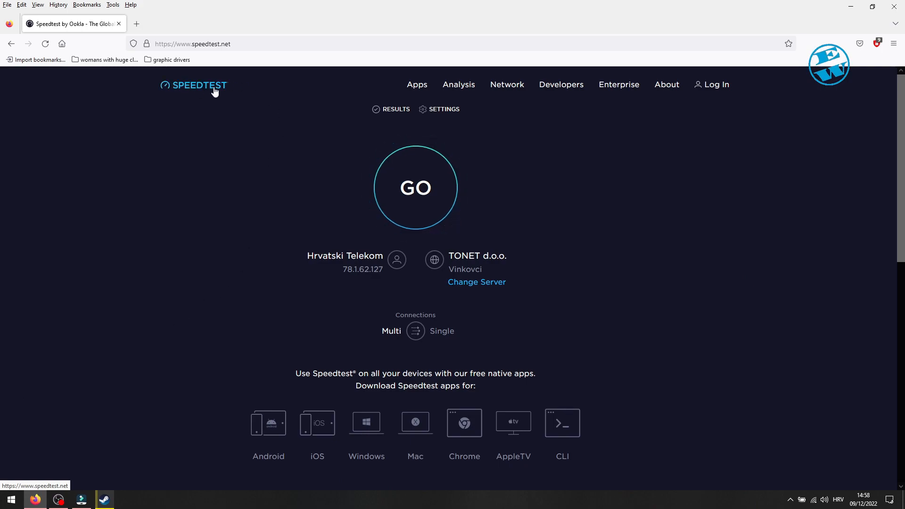
pyautogui.click(415, 187)
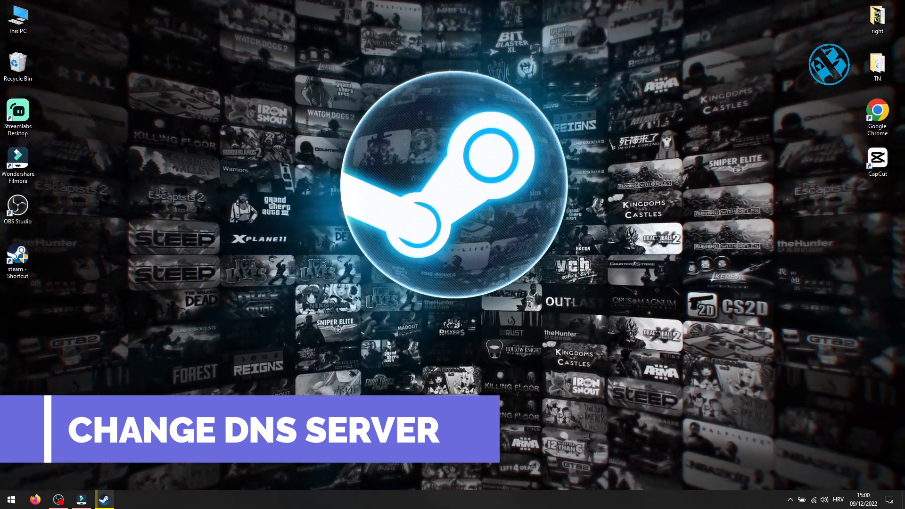
# Go from Windows Settings' Network & Internet Wi-Fi page to the network adapter connections.
pyautogui.click(11, 499)
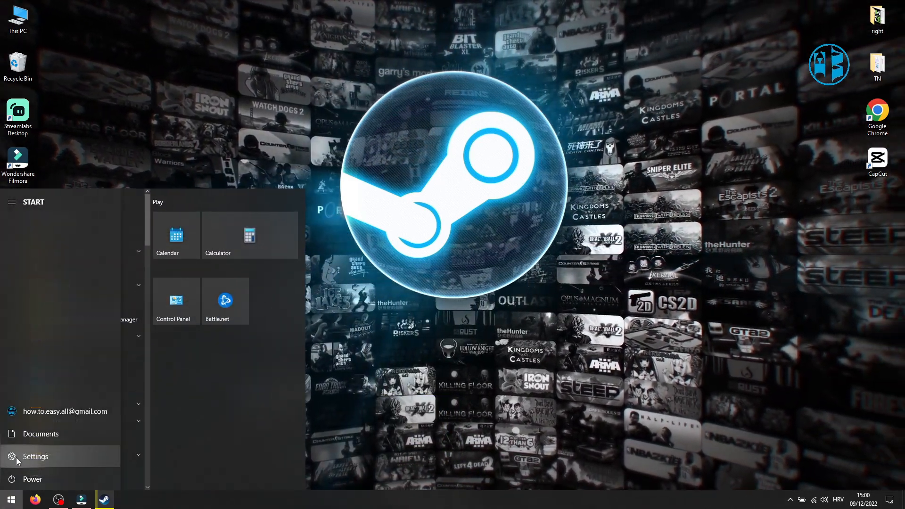
pyautogui.click(36, 457)
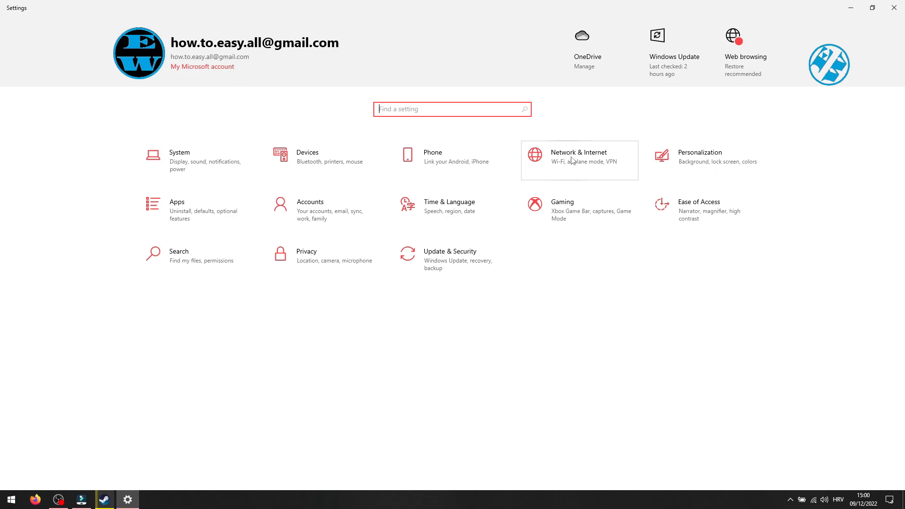
pyautogui.click(579, 160)
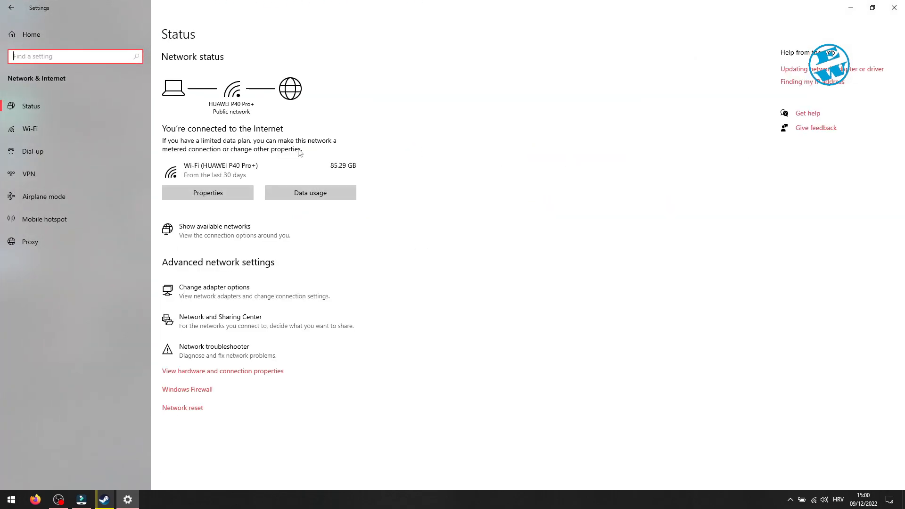
pyautogui.click(28, 129)
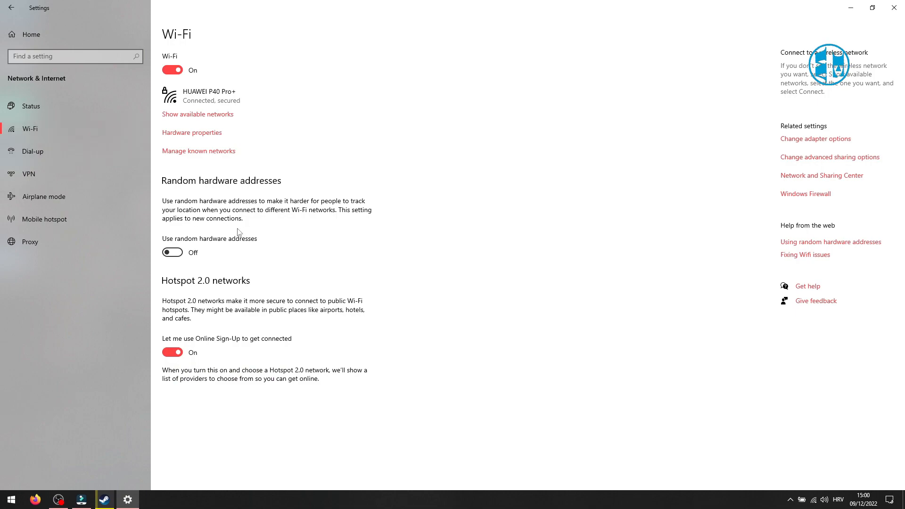
pyautogui.moveTo(46, 131)
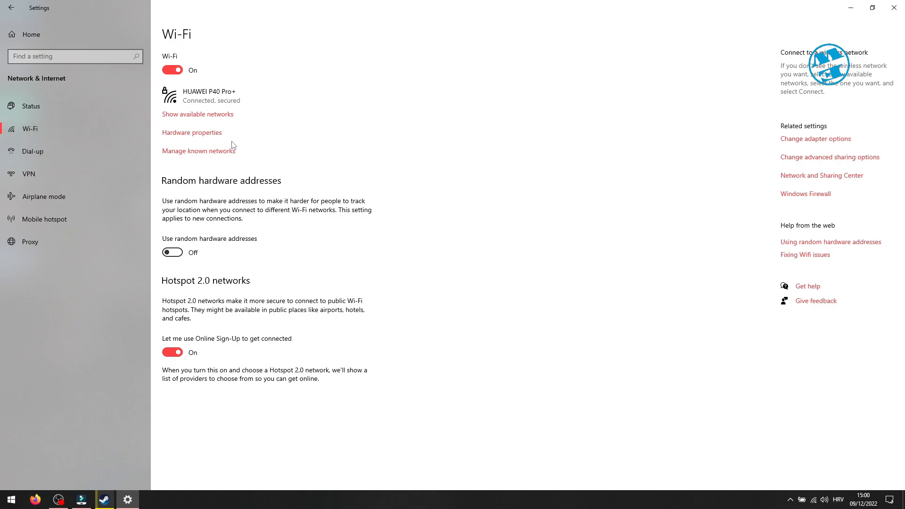
pyautogui.moveTo(815, 139)
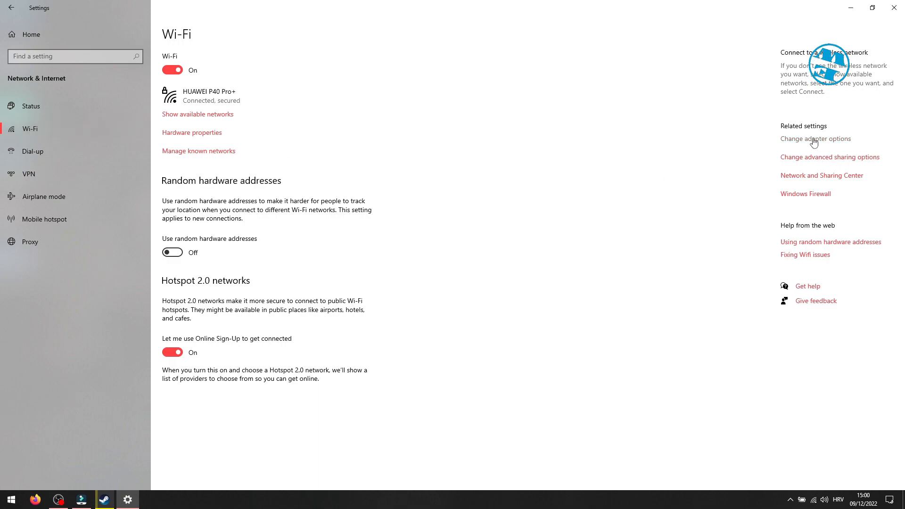
pyautogui.click(816, 139)
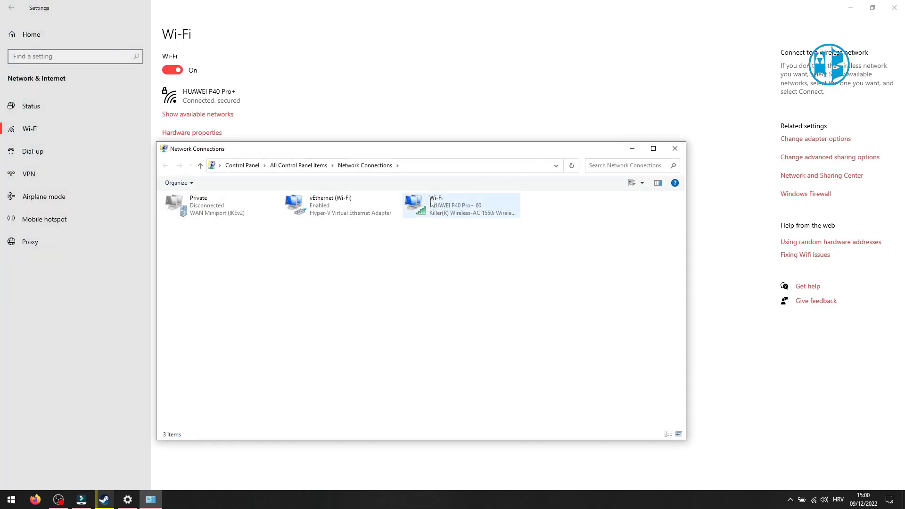
# Set the Wi-Fi adapter's IPv4 DNS servers to 8.8.8.8 and 8.8.4.4, then close Settings.
pyautogui.click(461, 205)
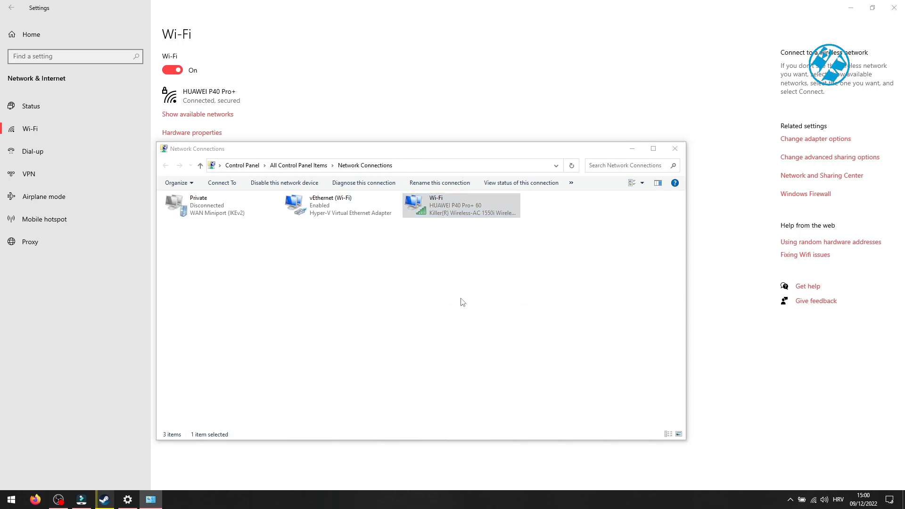
pyautogui.doubleClick(460, 205)
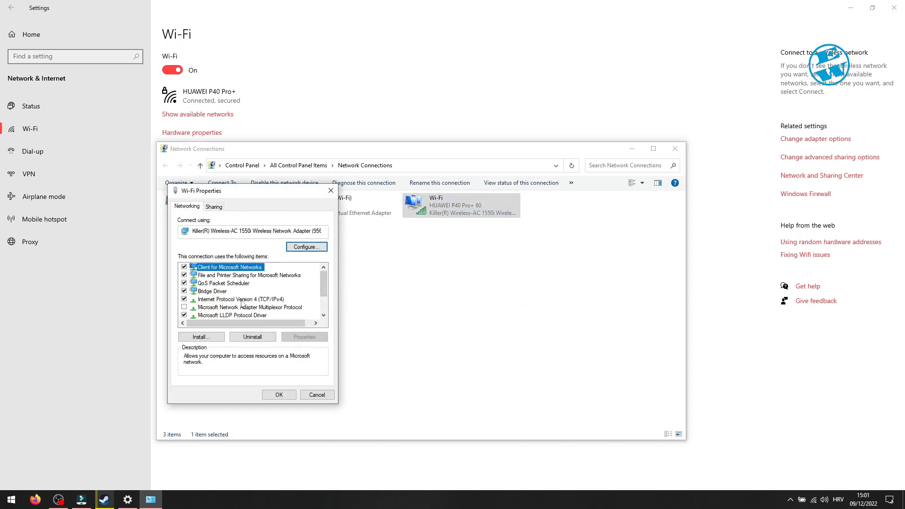
pyautogui.click(240, 299)
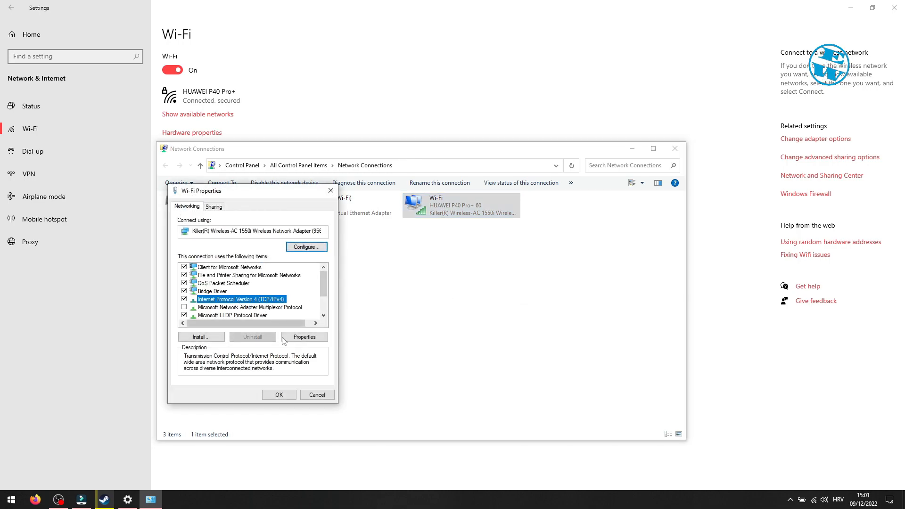
pyautogui.click(304, 336)
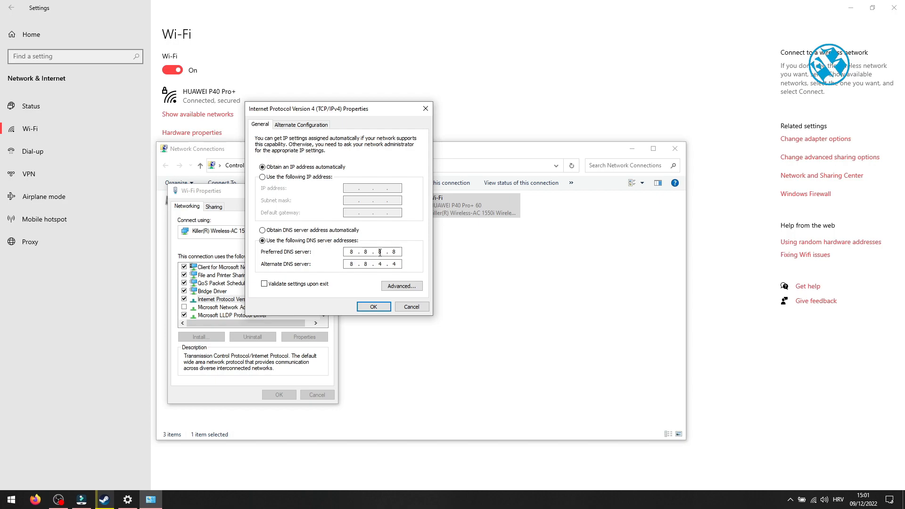
pyautogui.moveTo(280, 272)
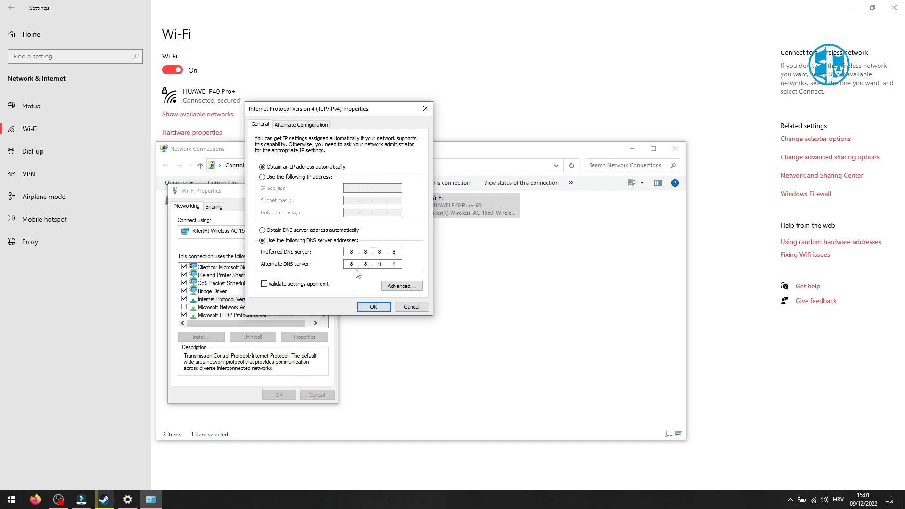
pyautogui.click(373, 306)
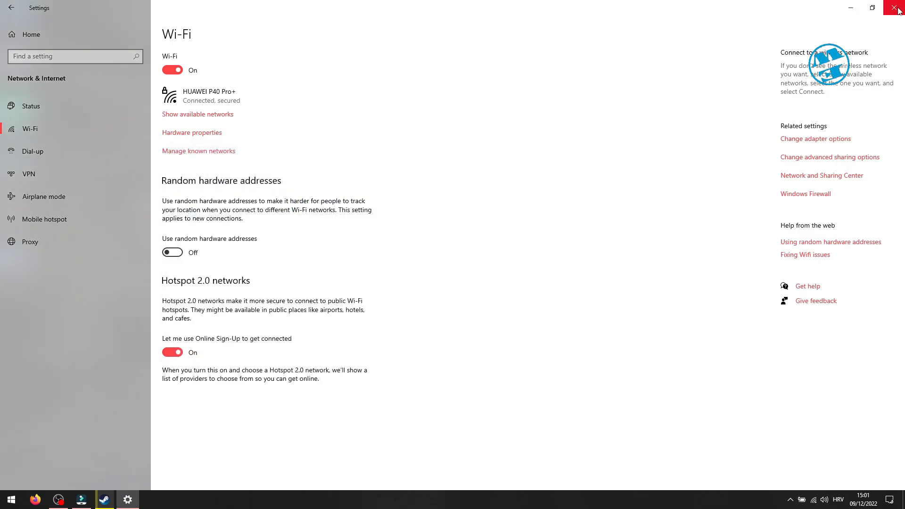
pyautogui.click(899, 8)
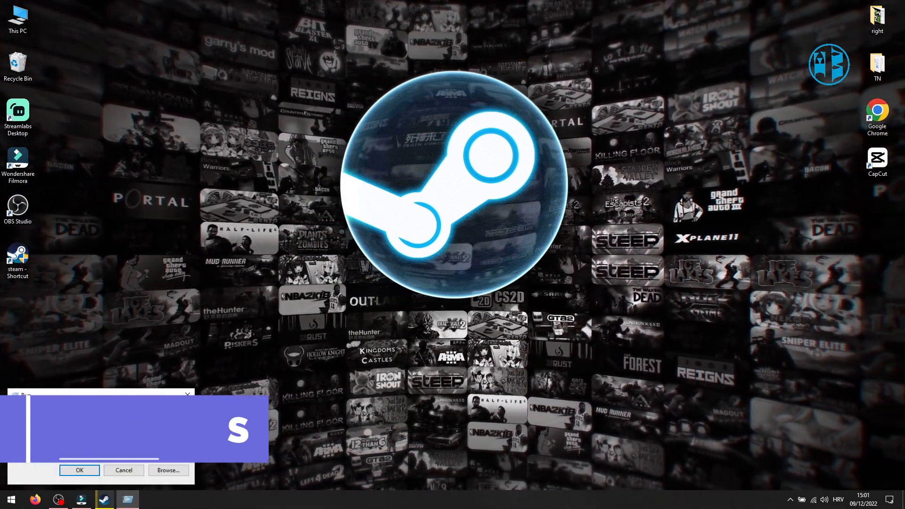
# Run ipconfig /flushdns in a cmd window, then close the Command Prompt.
pyautogui.write('cmd')
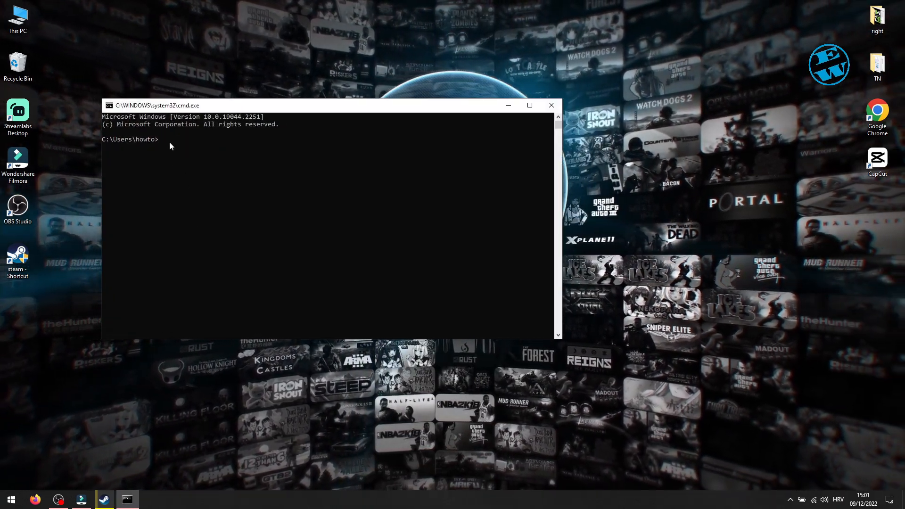
pyautogui.write('ipconfig /flushdns')
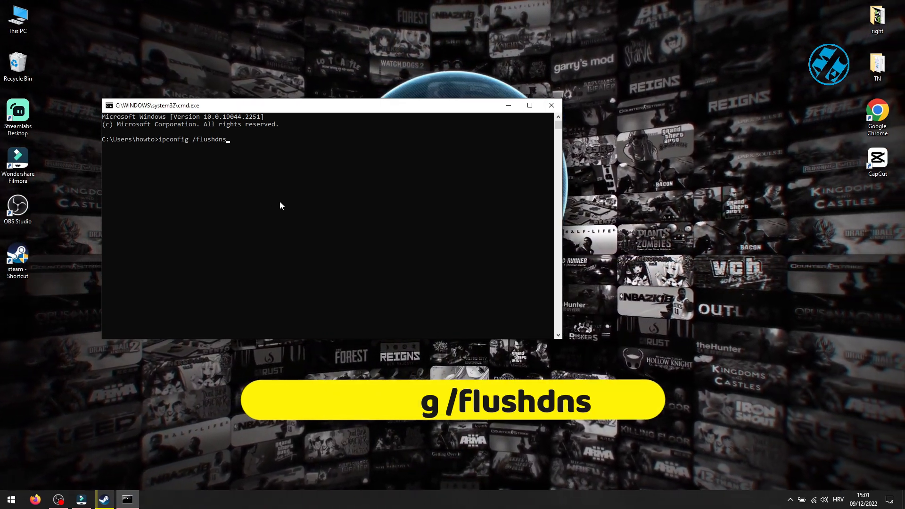
pyautogui.press('enter')
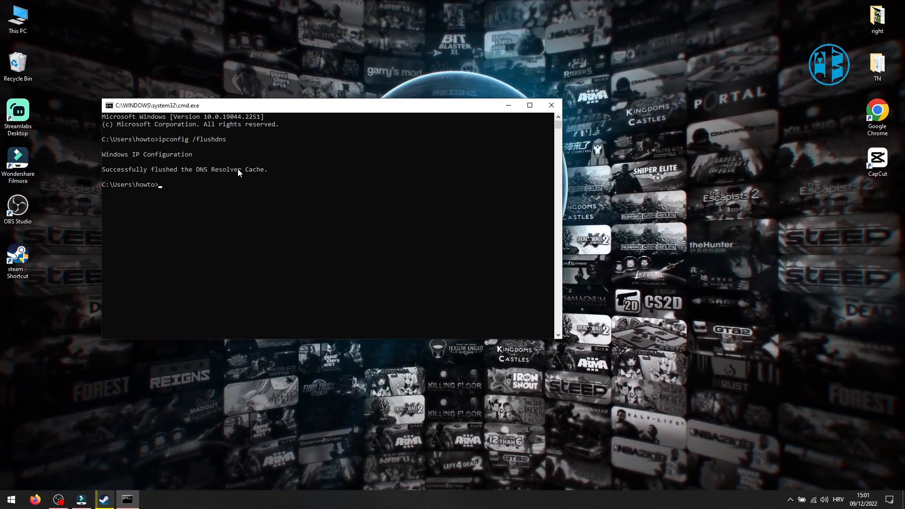
pyautogui.click(550, 105)
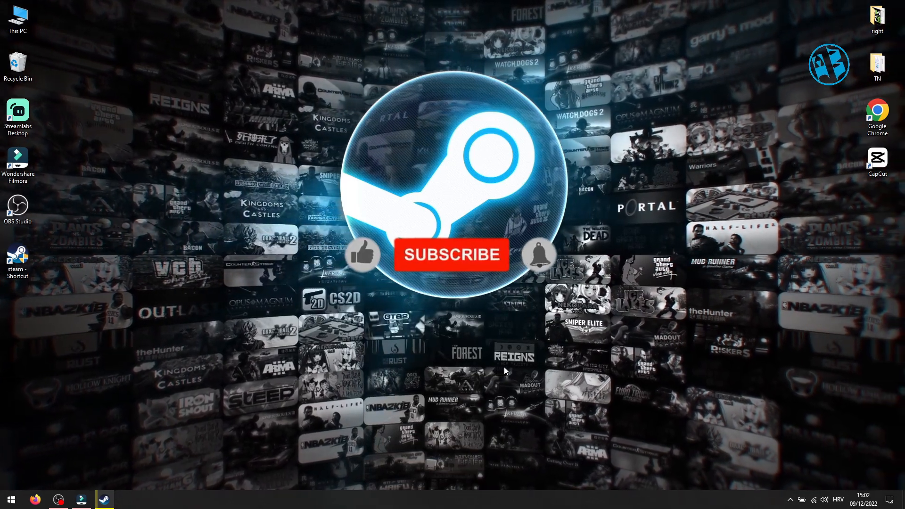
# Click on the empty desktop with no windows open.
pyautogui.click(451, 255)
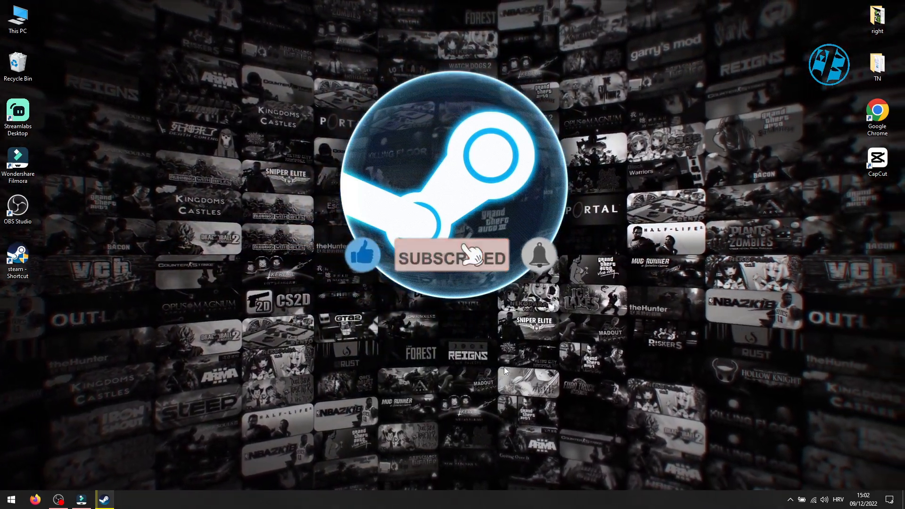